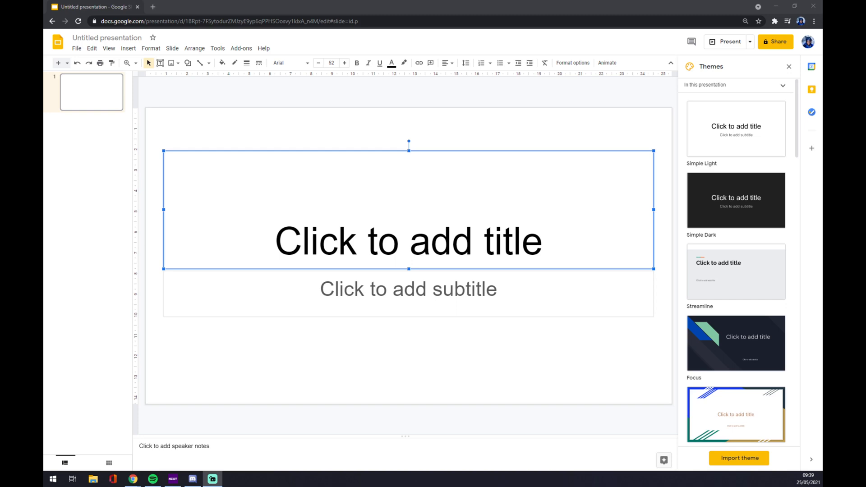
Step: Deselect the title box and bring up the File menu commands
left_click(215, 103)
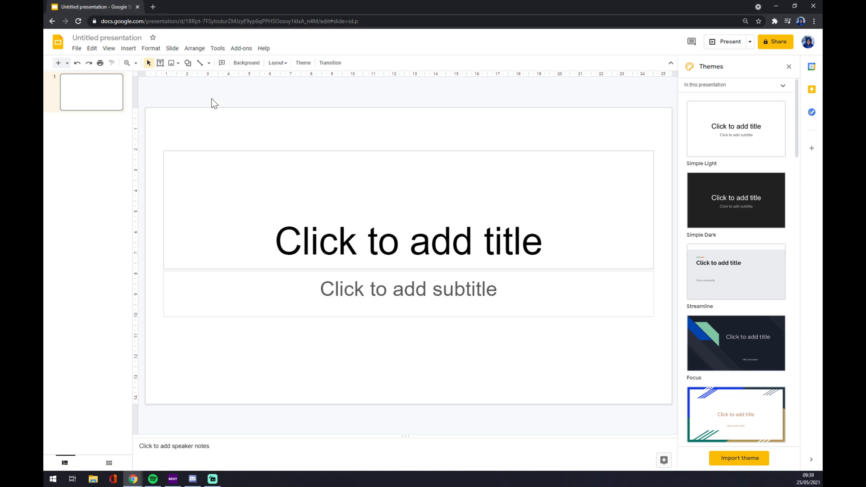
mouse_move(330, 120)
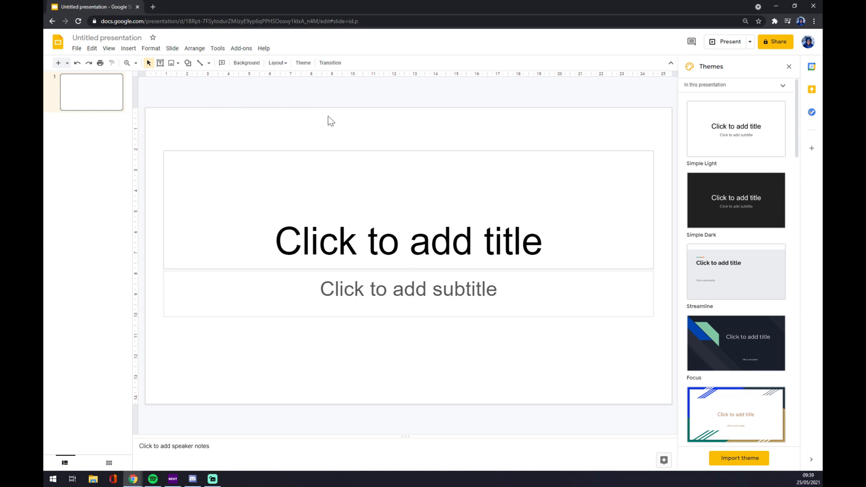
mouse_move(292, 104)
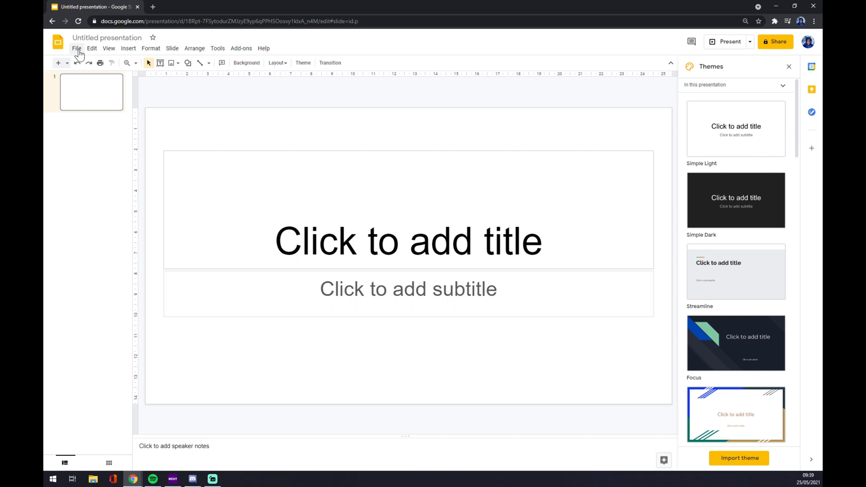
left_click(76, 48)
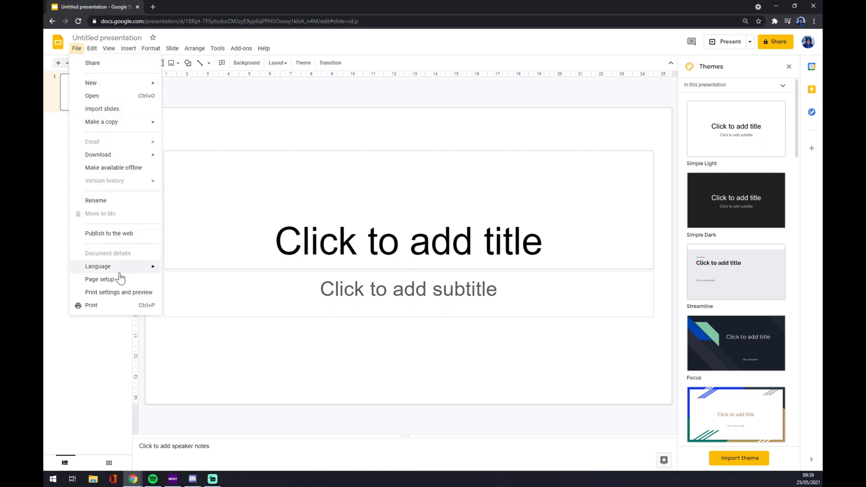
mouse_move(100, 279)
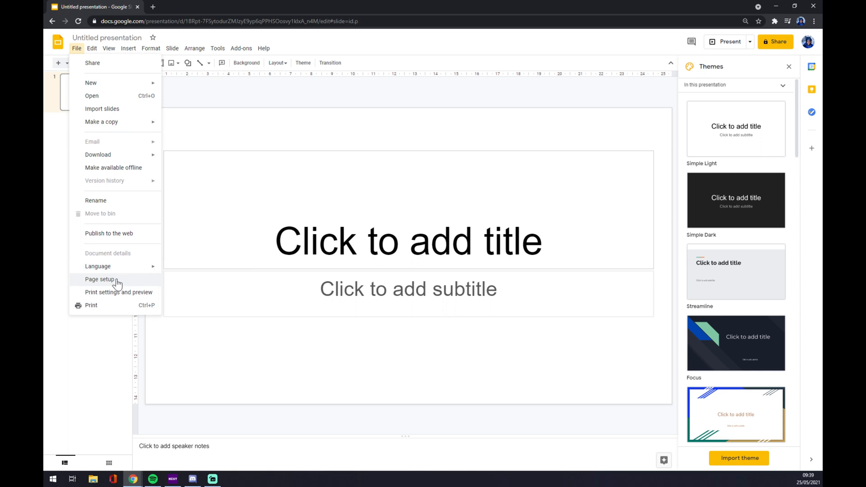
Step: In Page setup, choose Widescreen 16:9 from the slide size list
left_click(100, 279)
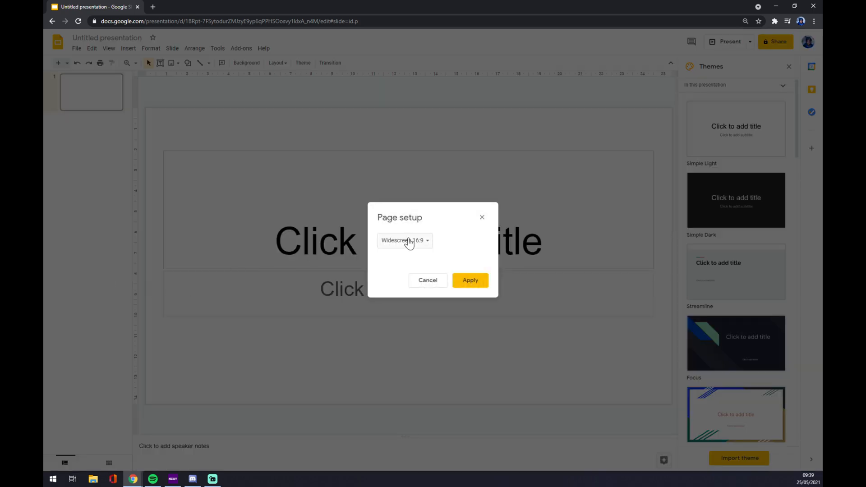
left_click(404, 240)
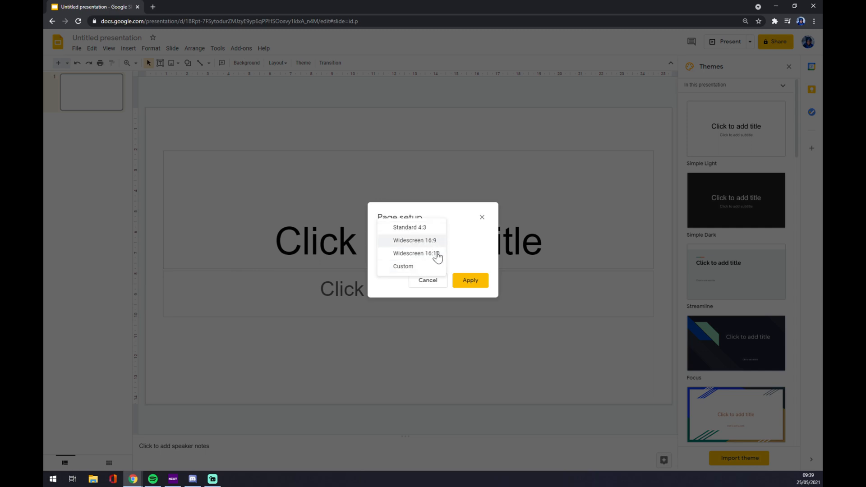
mouse_move(415, 253)
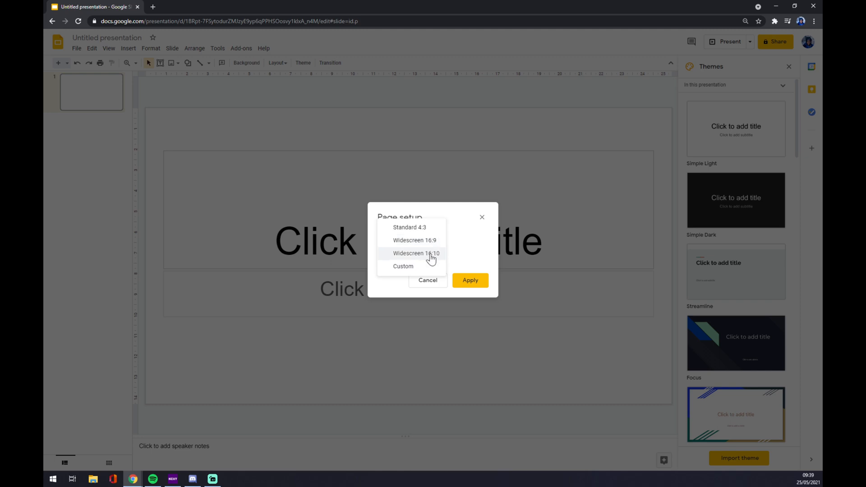
mouse_move(430, 257)
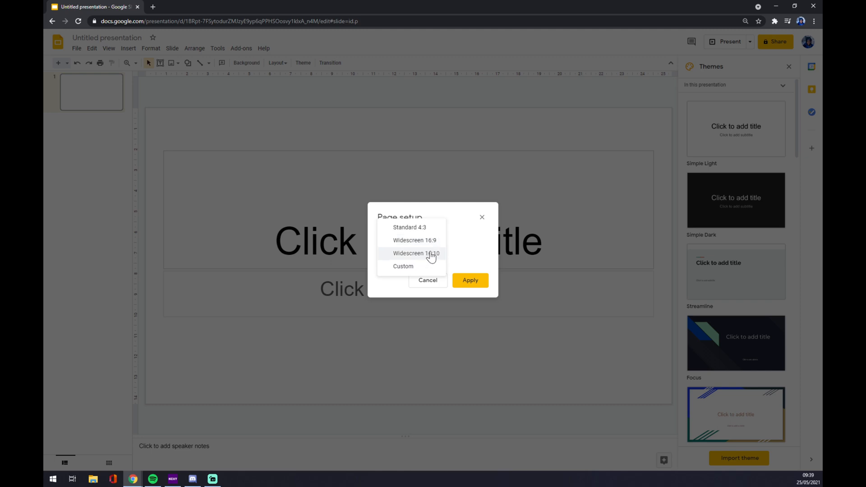
mouse_move(415, 240)
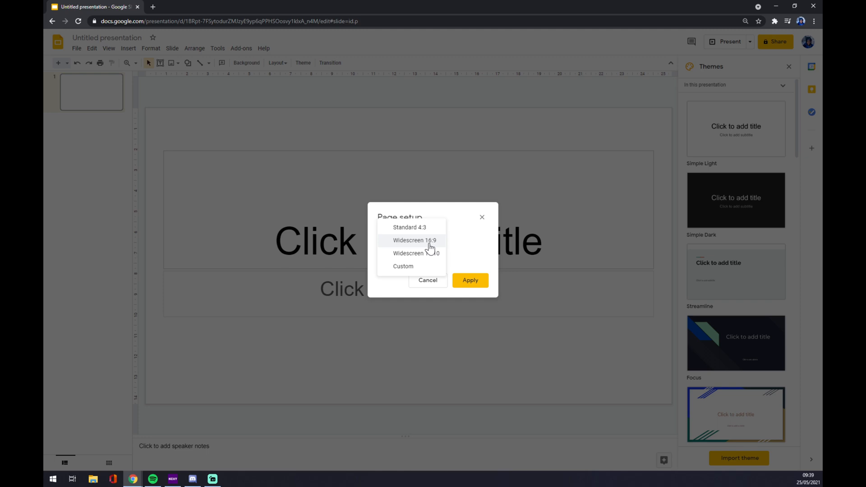
left_click(413, 240)
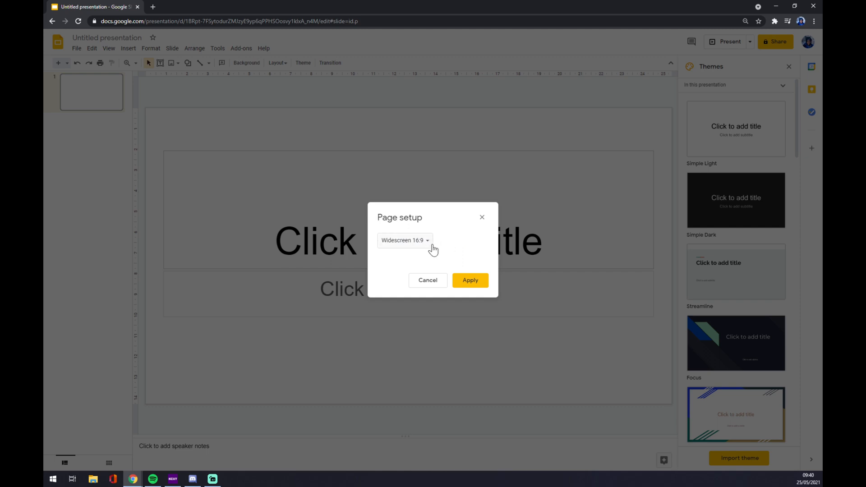
Step: Confirm Widescreen 16:9 in the size list and apply it to the presentation
left_click(403, 240)
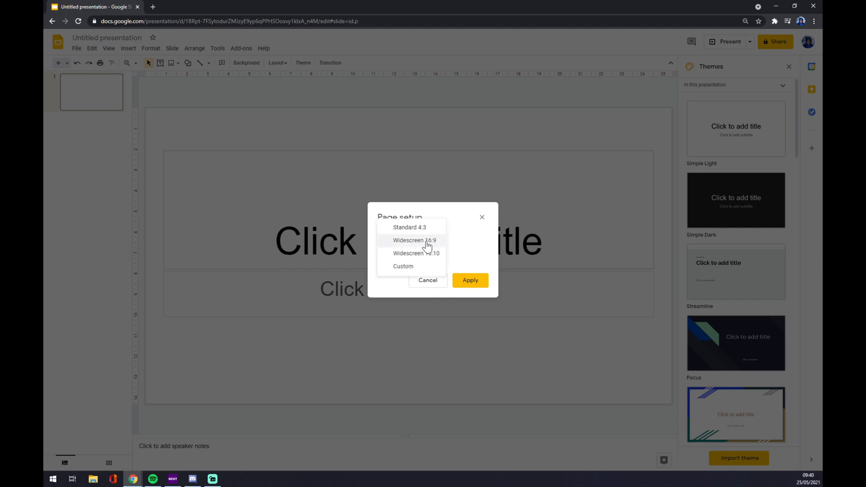
mouse_move(431, 246)
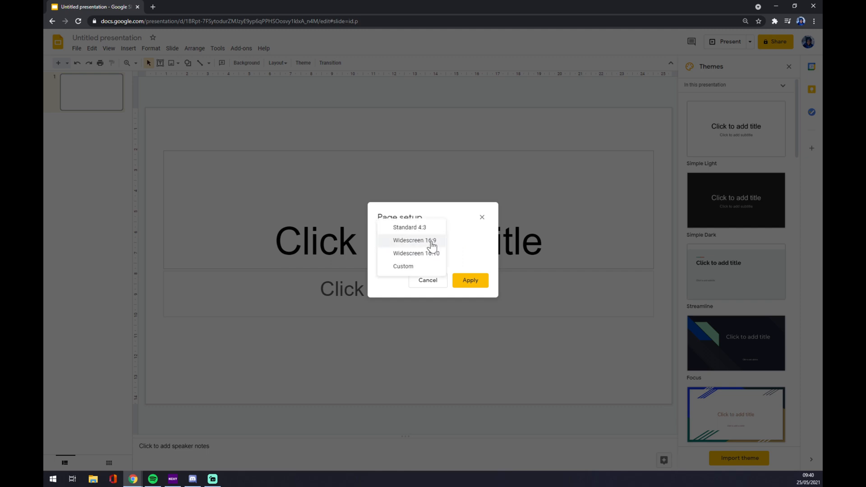
left_click(409, 240)
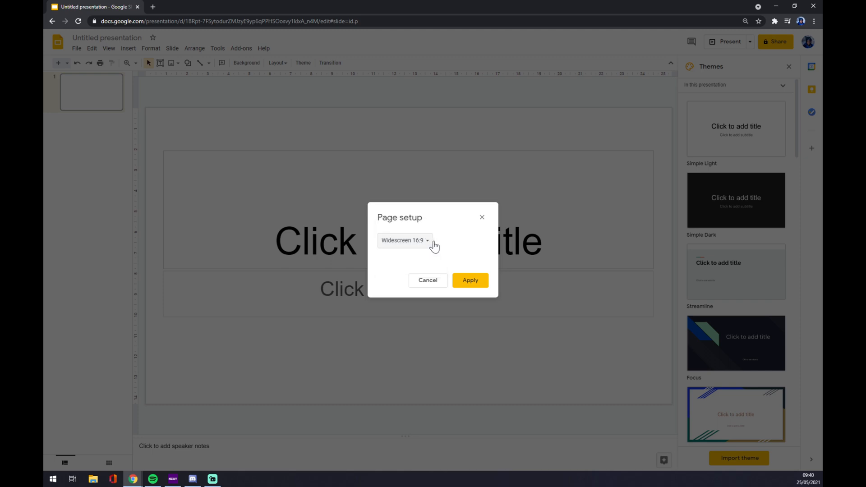
mouse_move(408, 247)
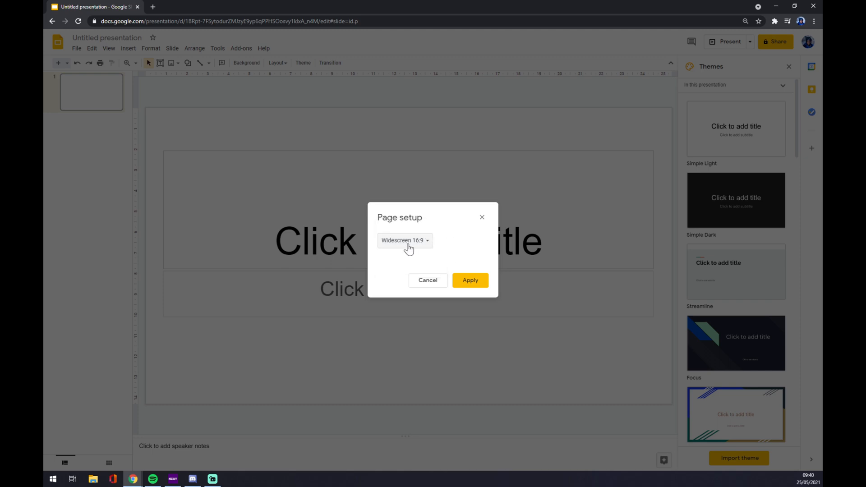
left_click(404, 240)
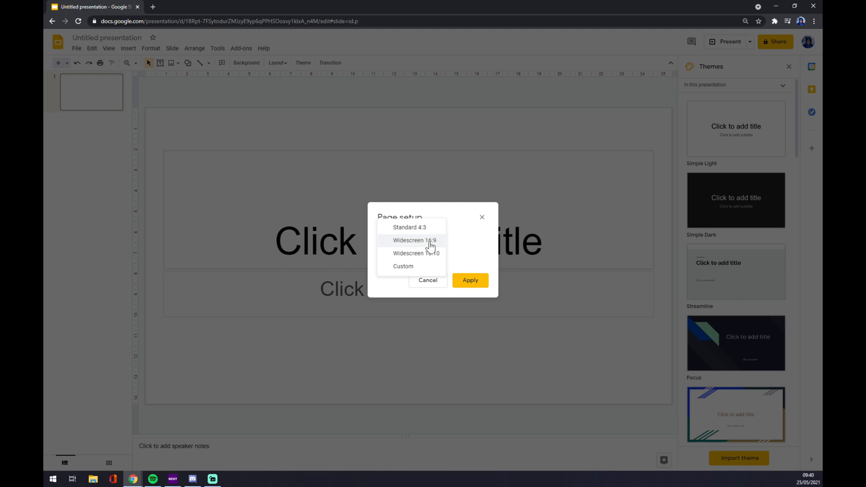
mouse_move(406, 243)
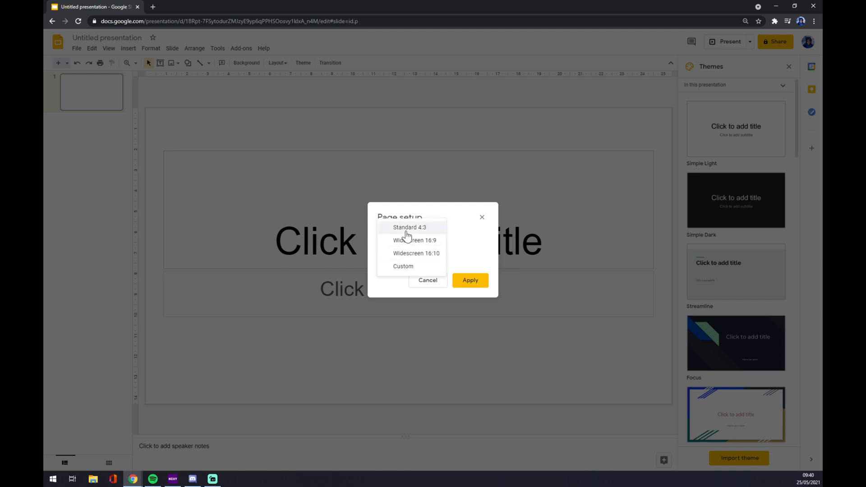
mouse_move(450, 275)
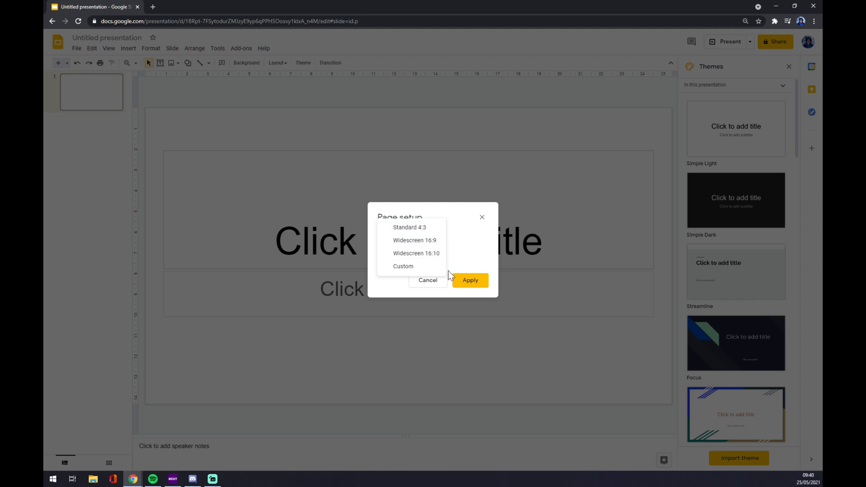
mouse_move(466, 255)
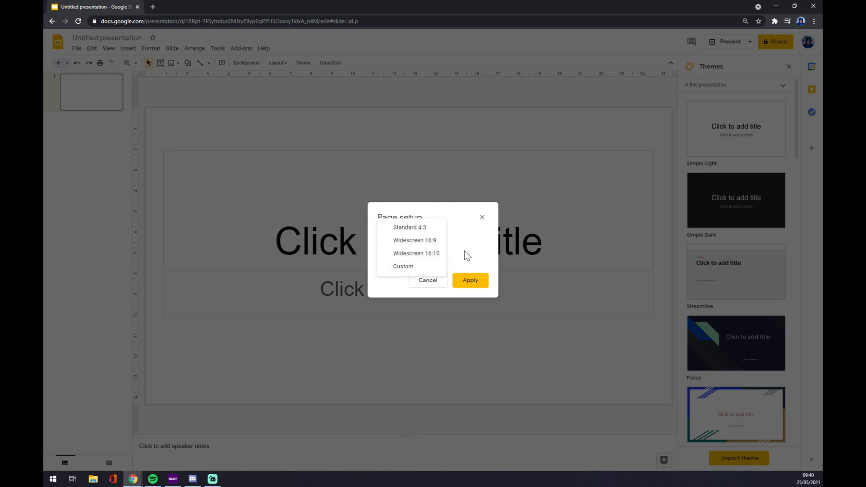
left_click(414, 240)
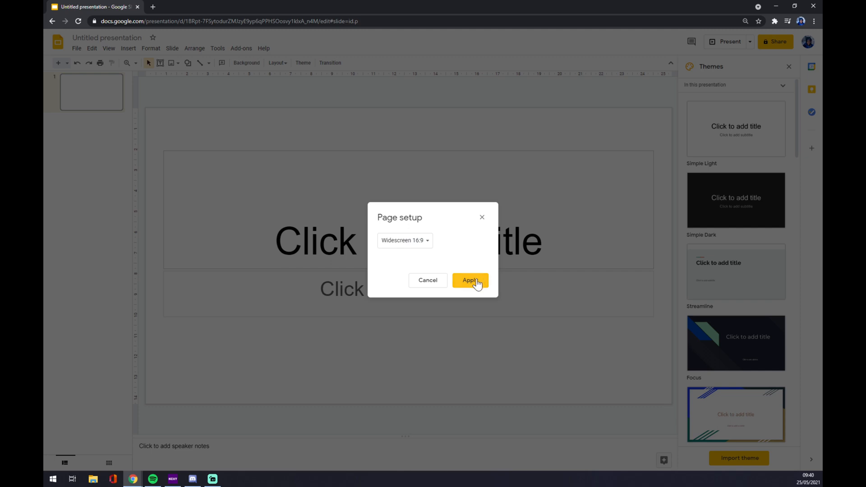
left_click(469, 279)
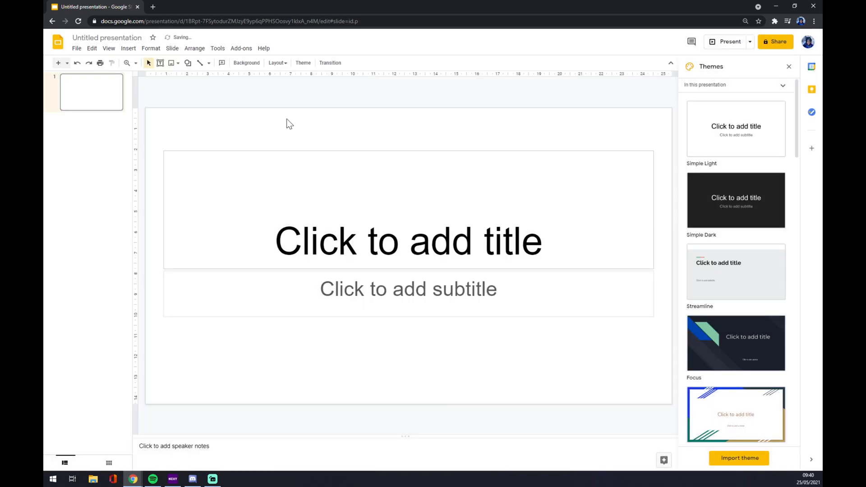